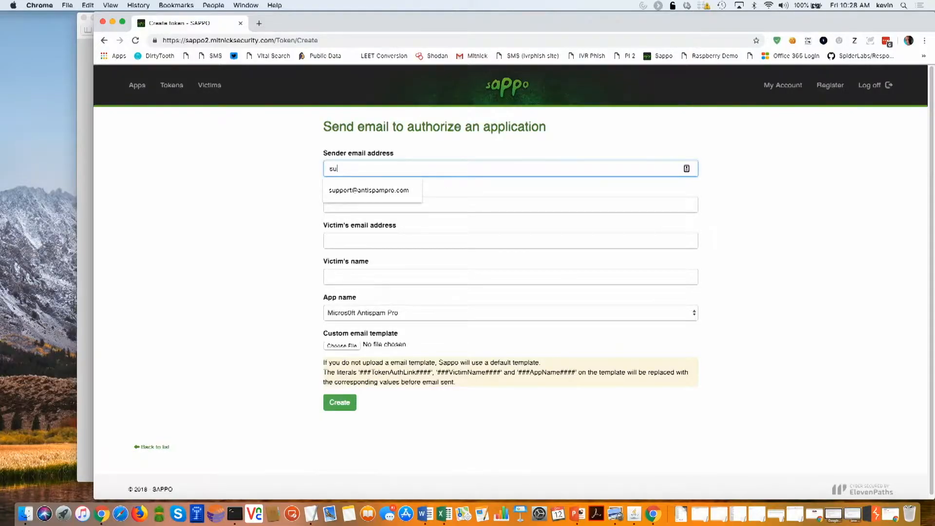
click(369, 190)
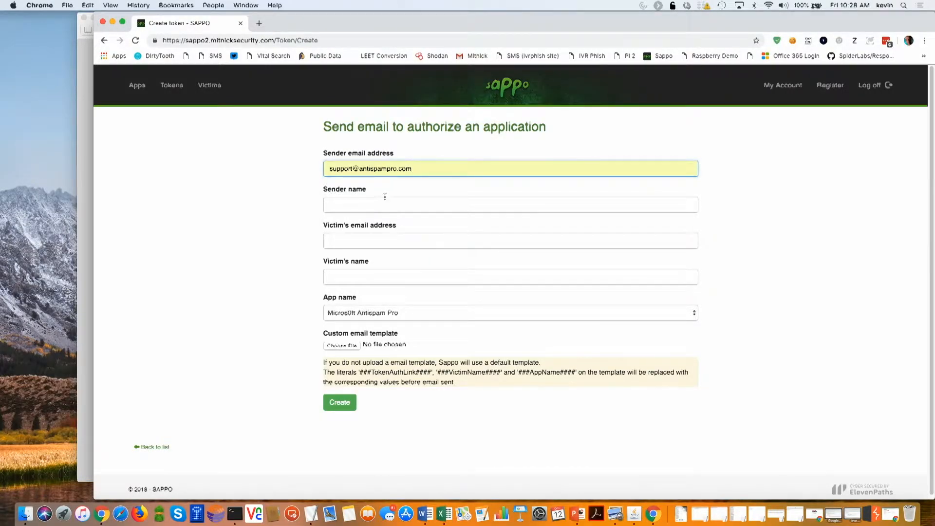
click(510, 203)
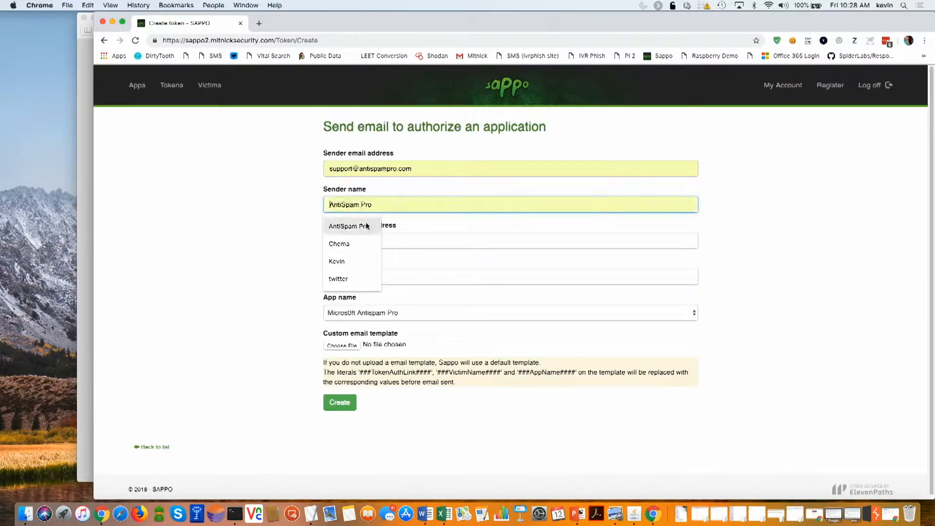